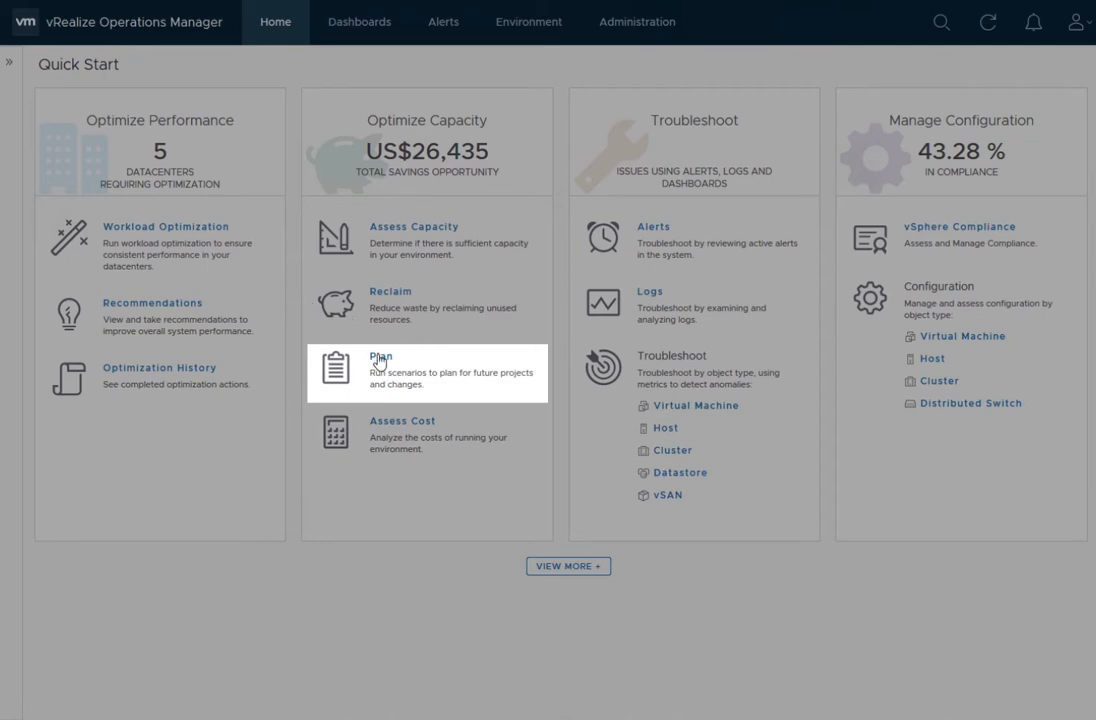
Choose Plan under Optimize Capacity on the Quick Start page.
click(381, 360)
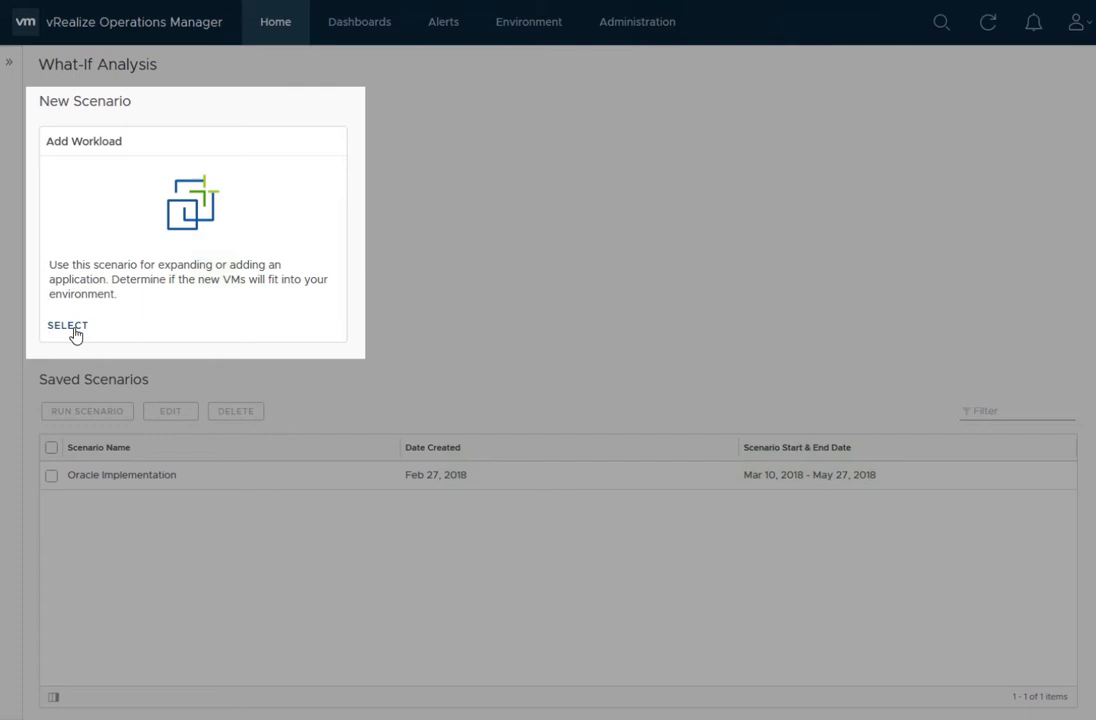
Create an Add Workload scenario 'Customer facing web app' located in msbu-demo (VC Demo).
click(67, 325)
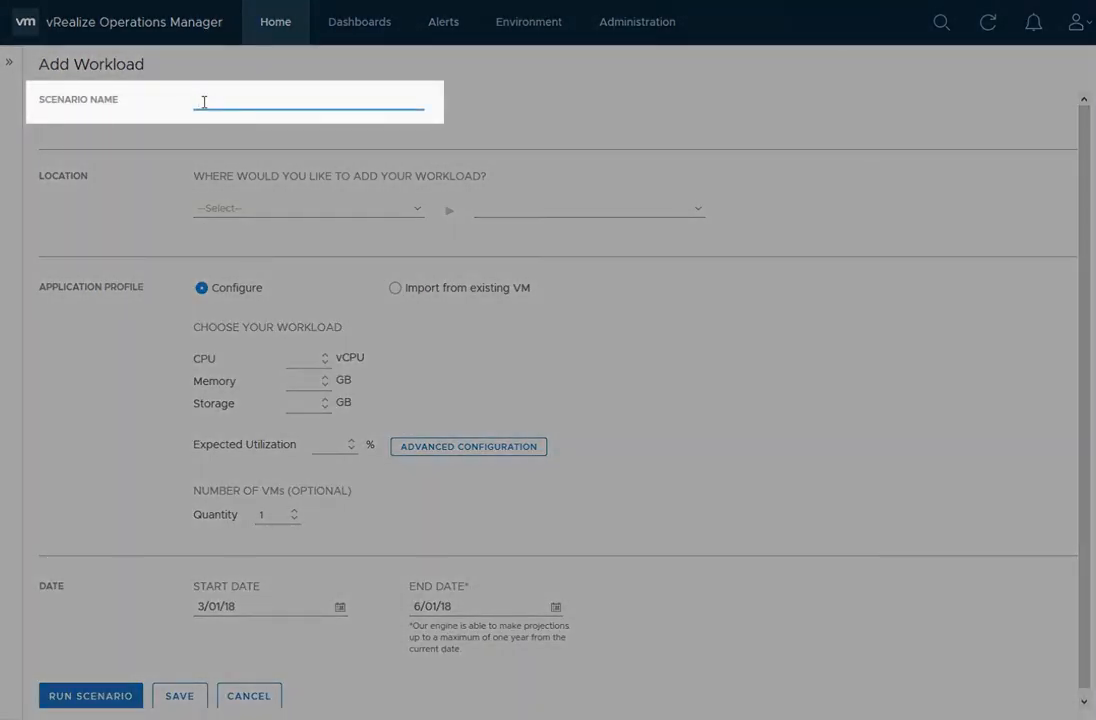
text(Customer facing web app)
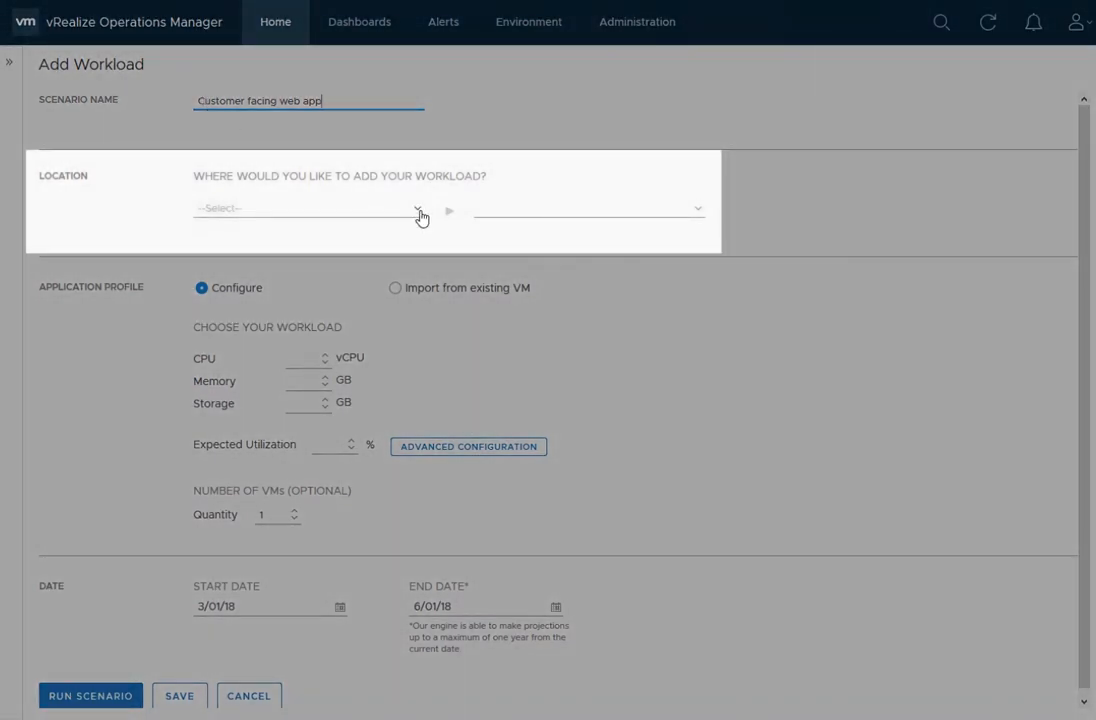
click(416, 208)
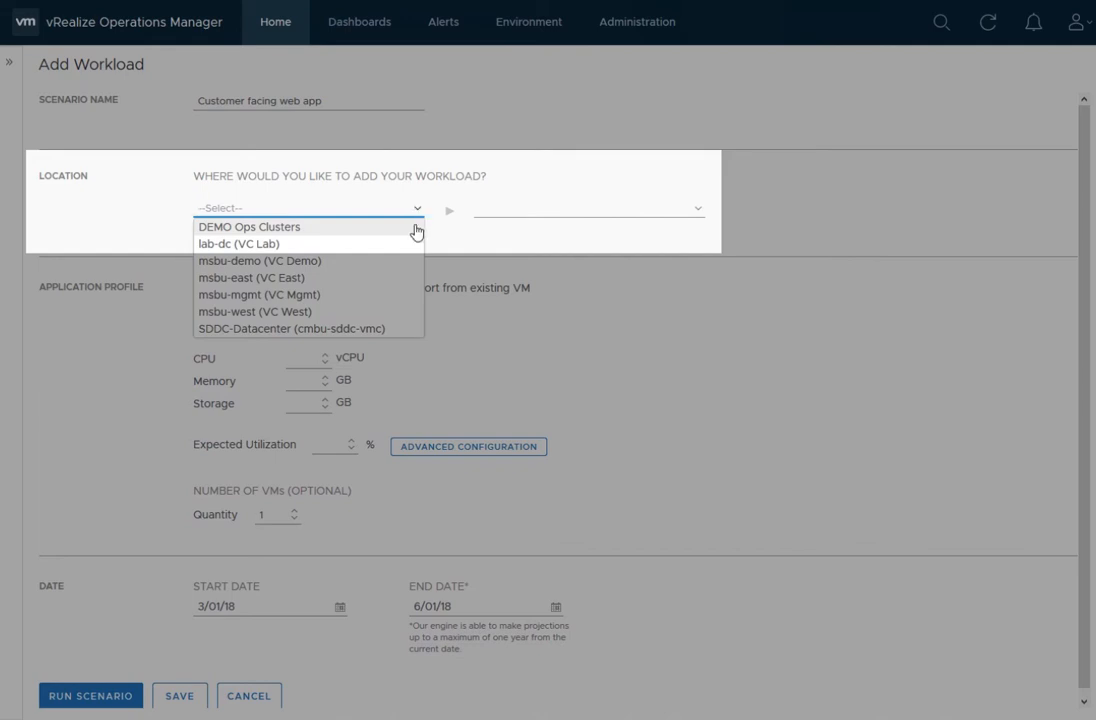
click(259, 260)
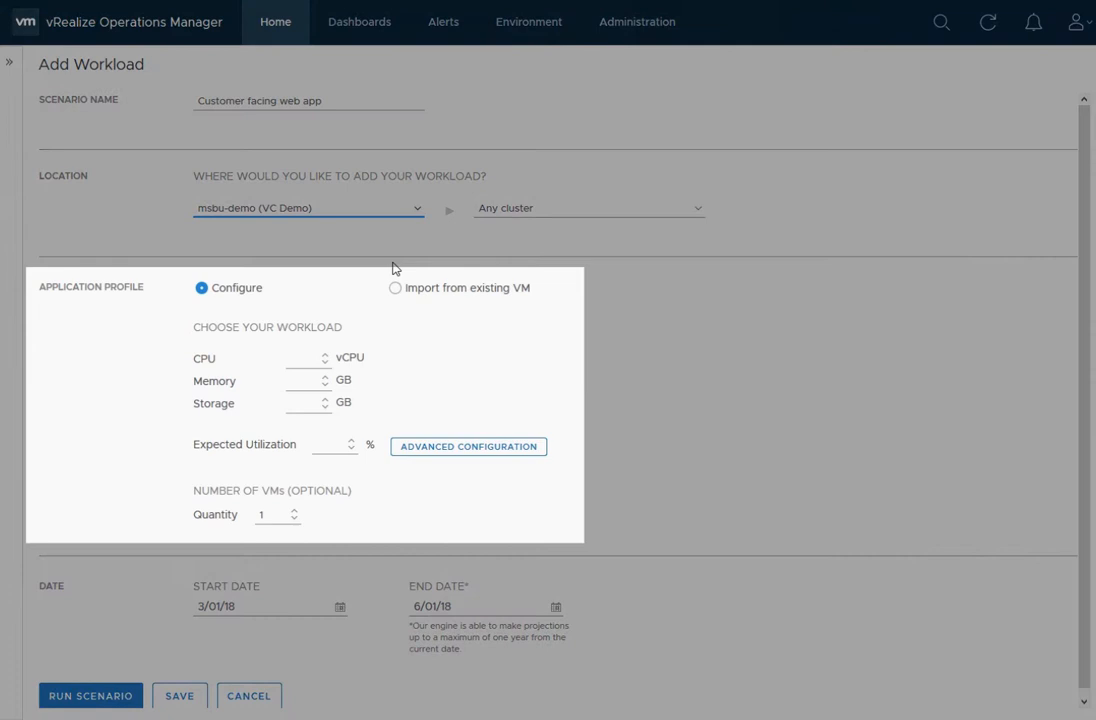
Enter the workload size: 4 vCPU, 8 GB memory, 200 GB storage.
text(4)
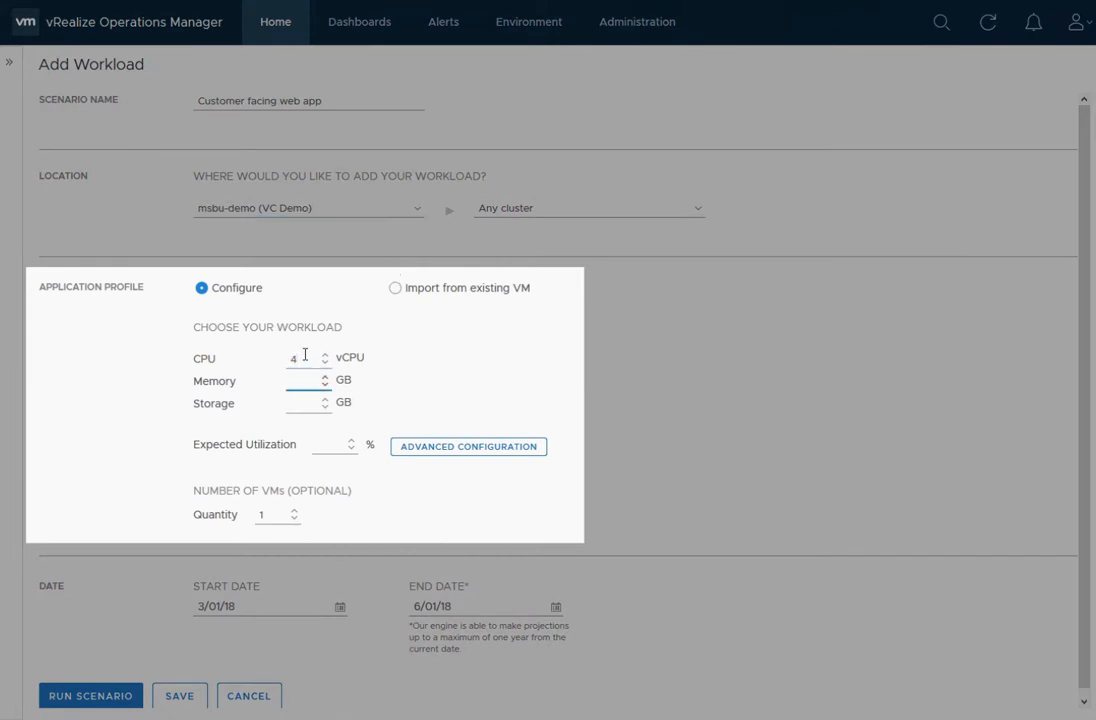
text(20)
click(335, 445)
text(5)
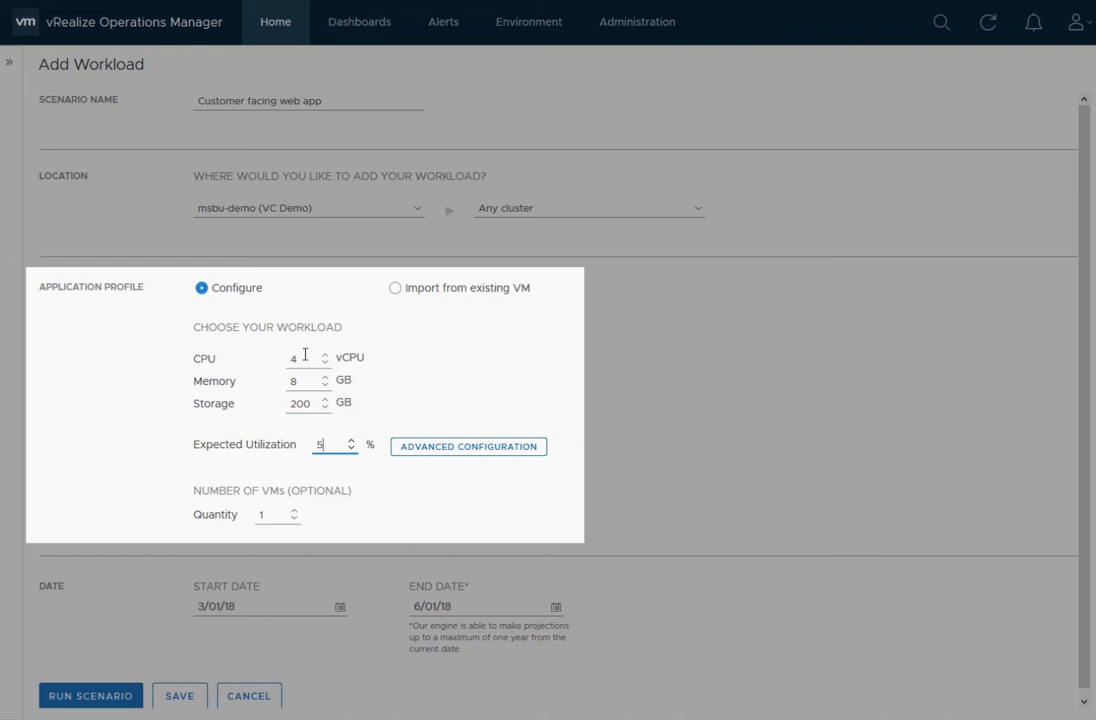
text(0)
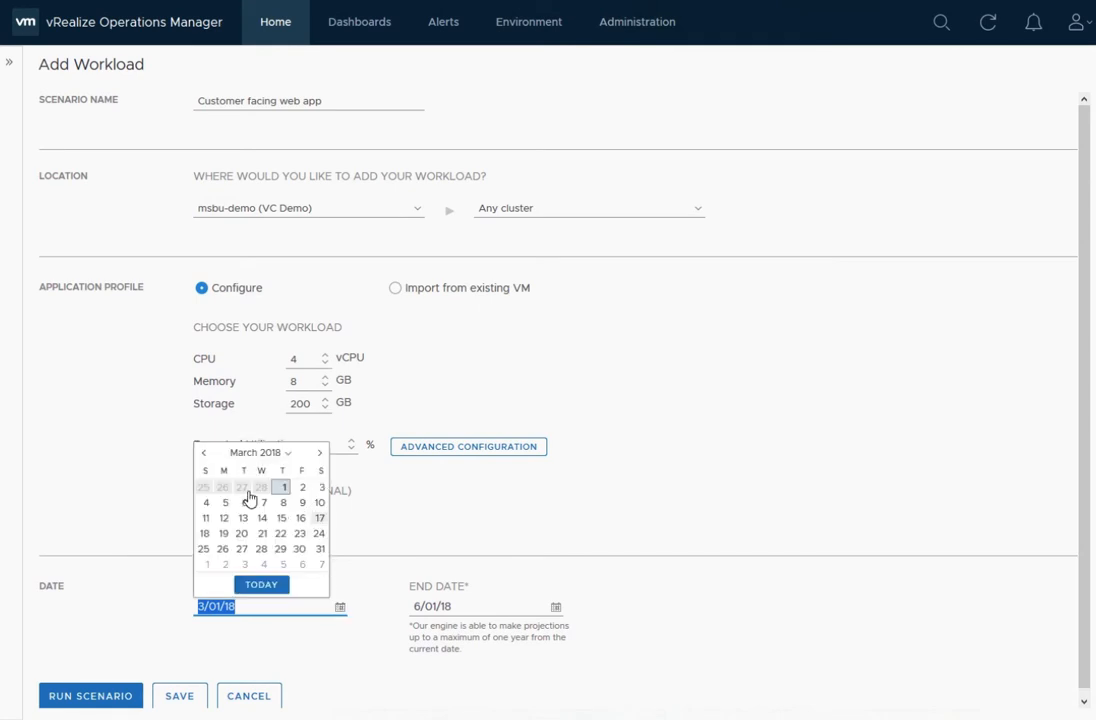
Set the start date to April 1, 2018 and run the scenario.
click(255, 452)
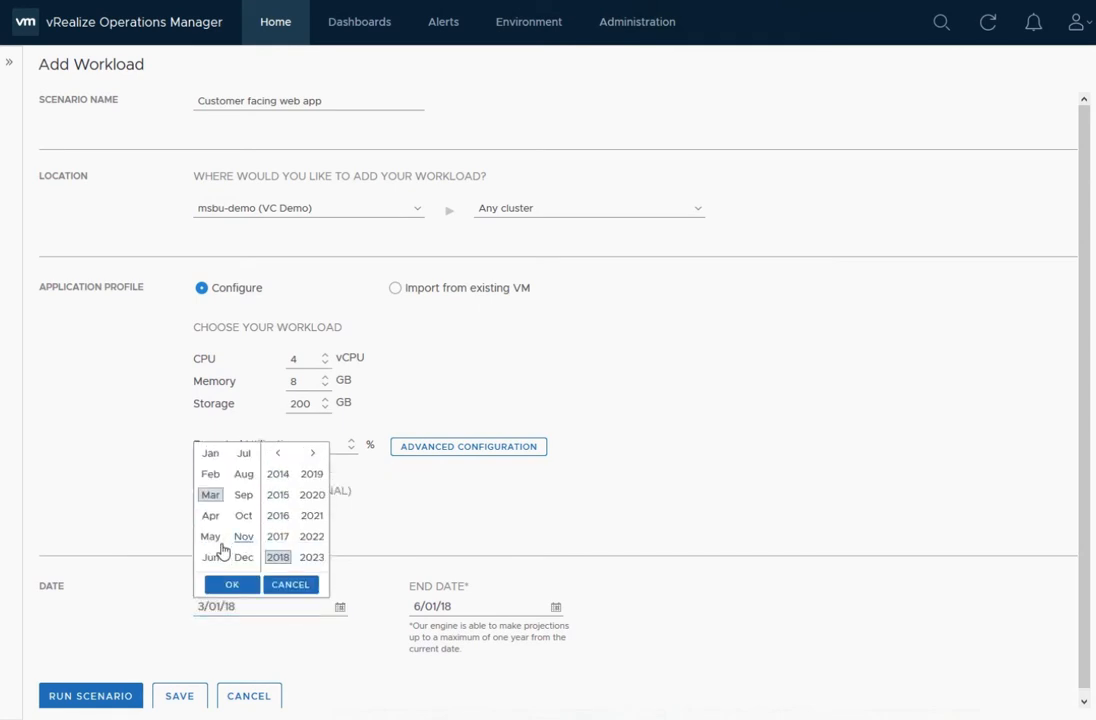
click(231, 584)
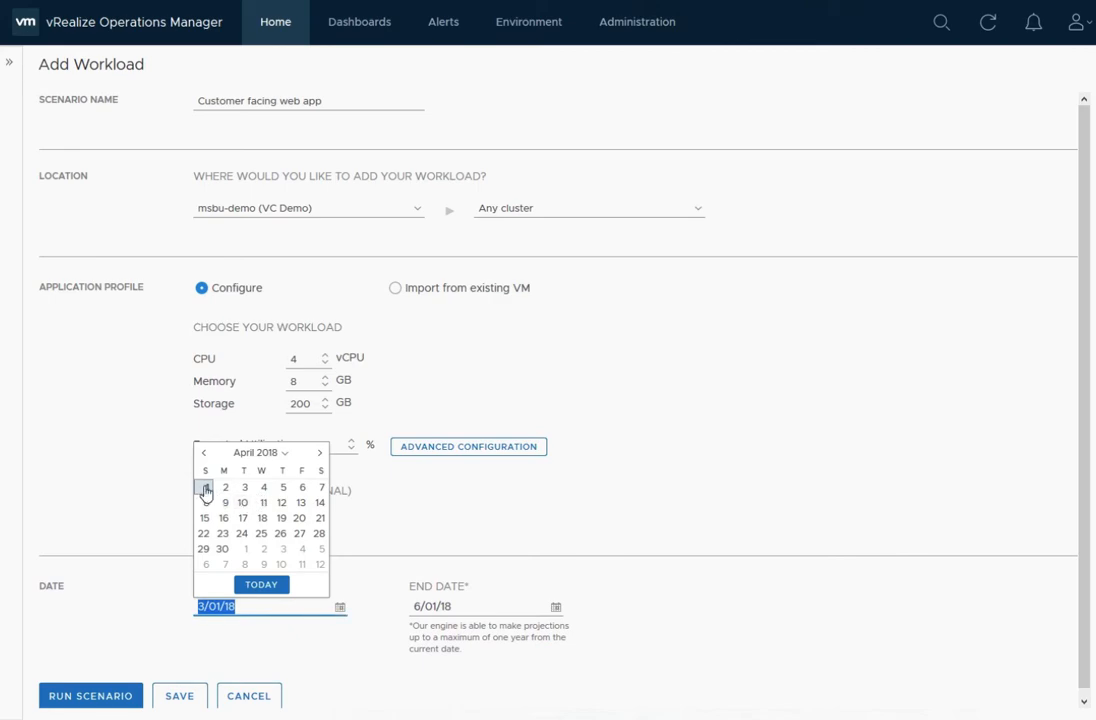
click(205, 487)
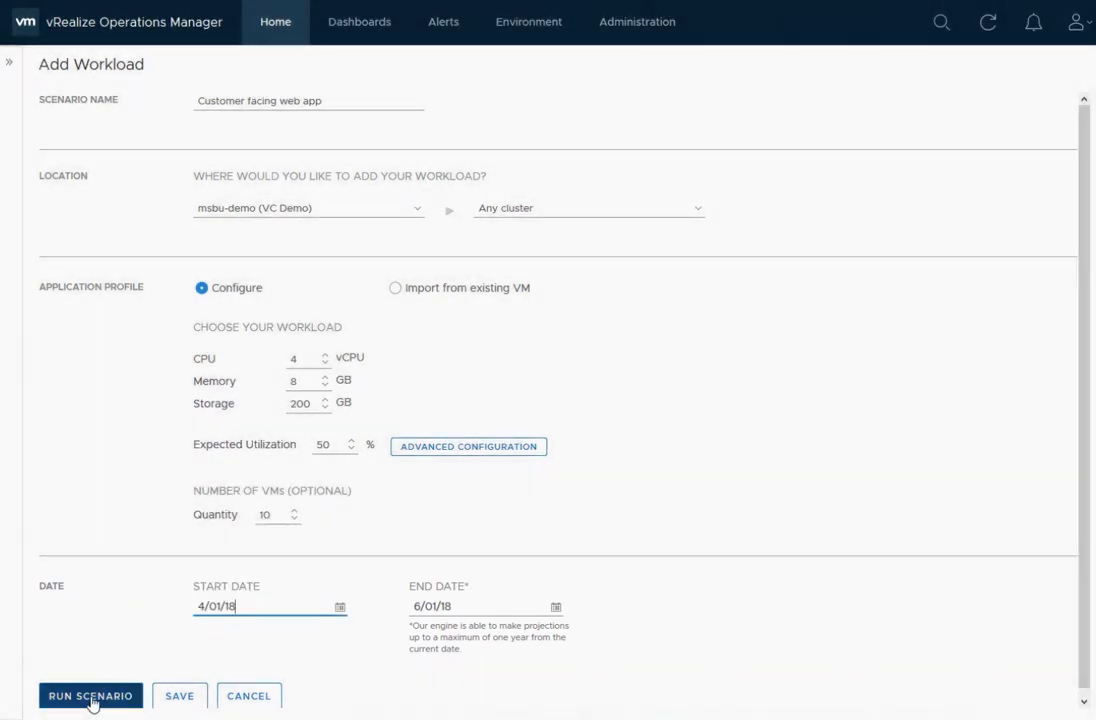
click(90, 695)
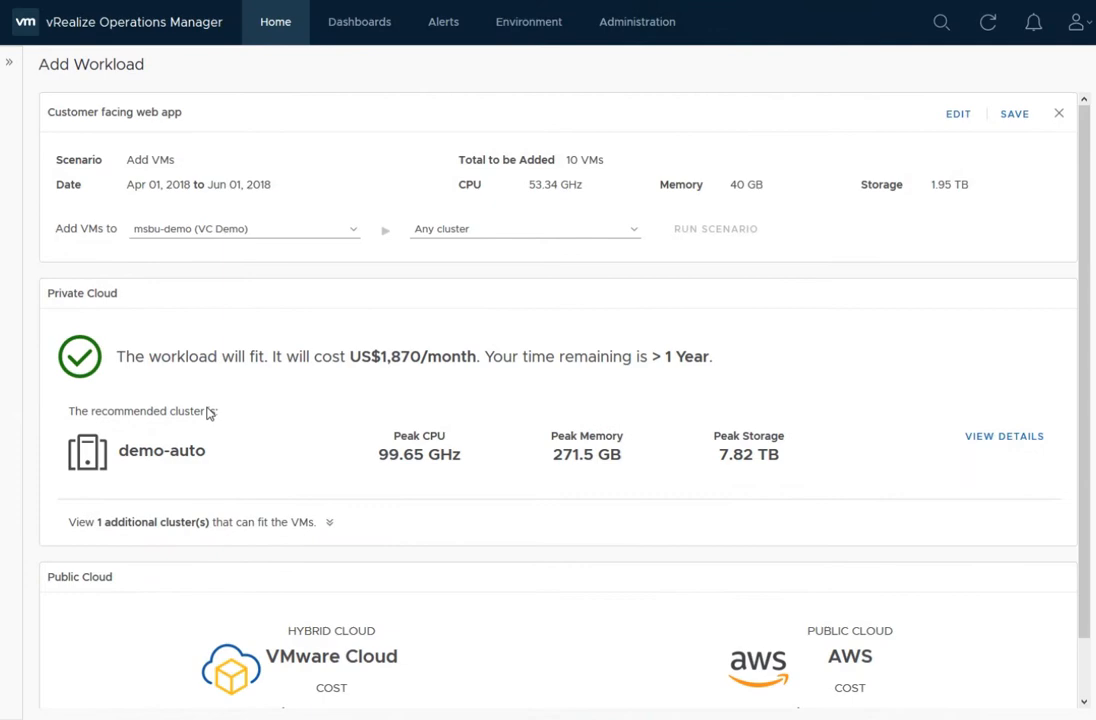
Keep msbu-demo (VC Demo) as the target datacenter for the added VMs.
click(351, 229)
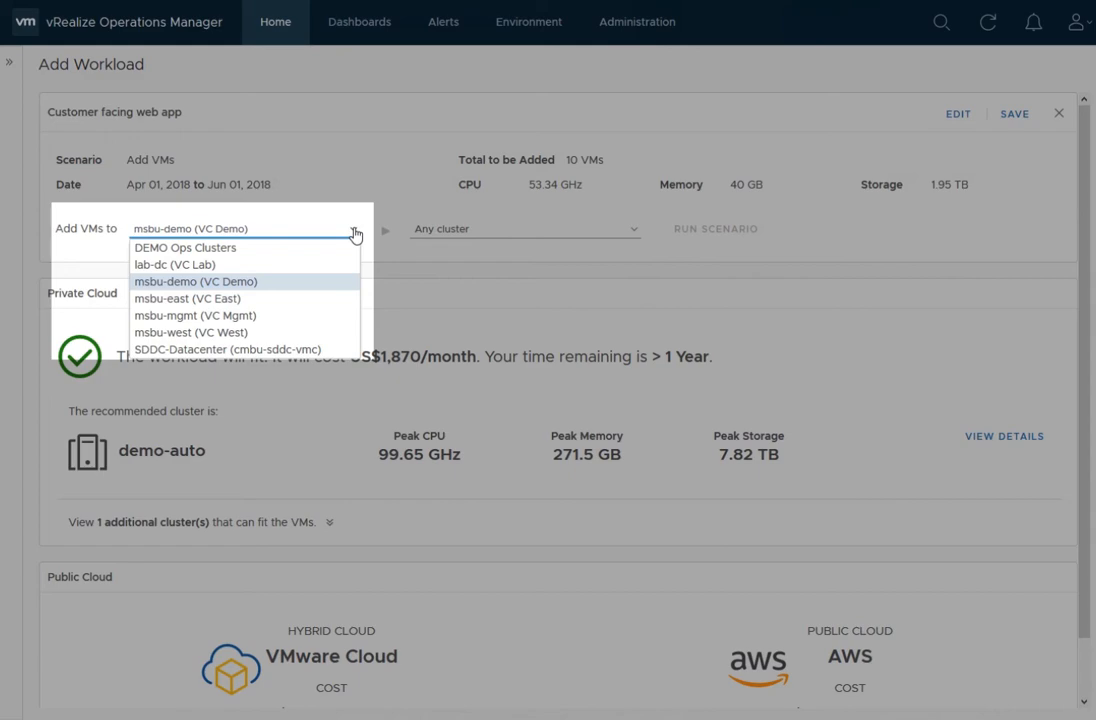
click(187, 298)
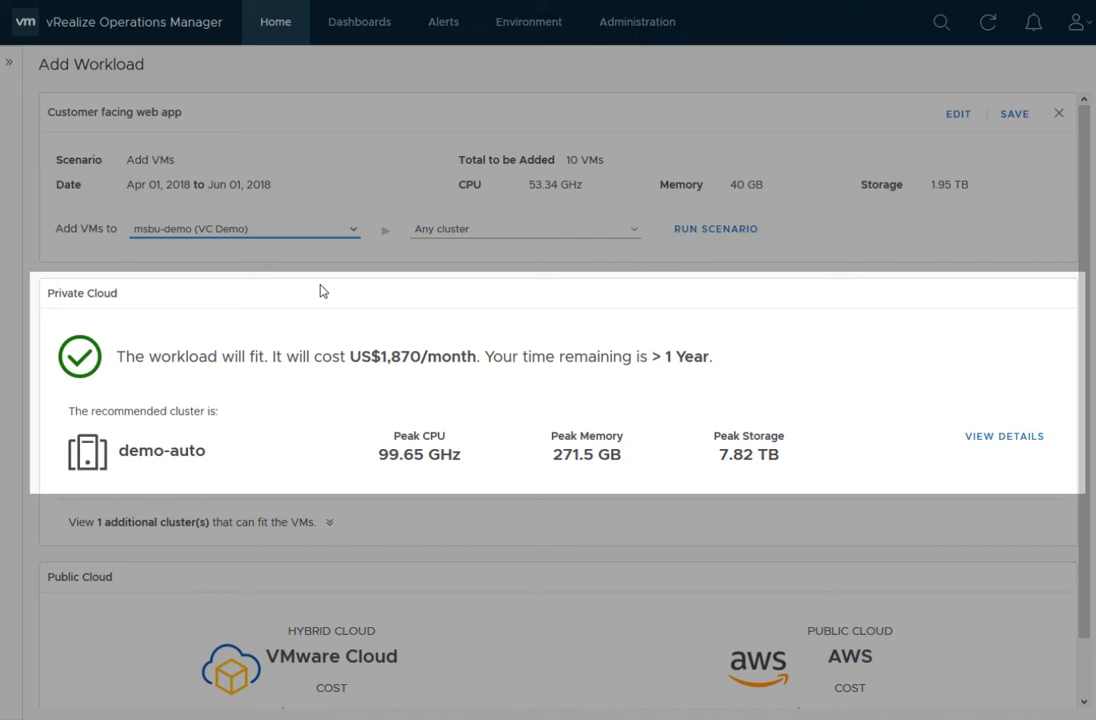
mouse_move(333, 291)
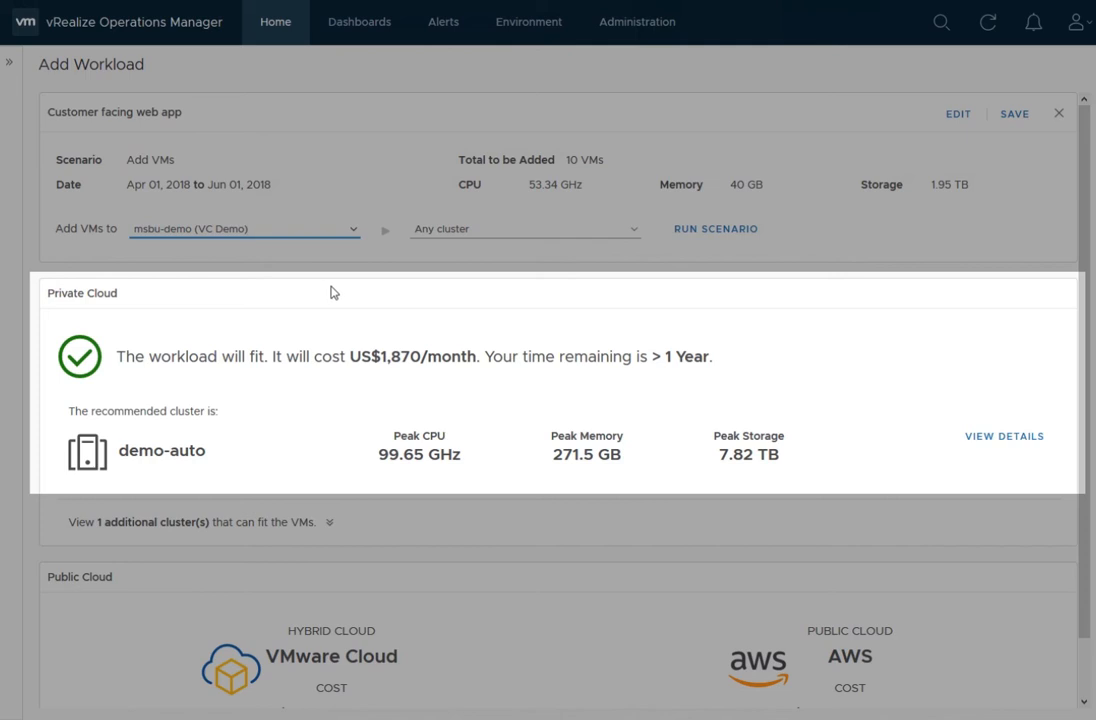
mouse_move(1004, 436)
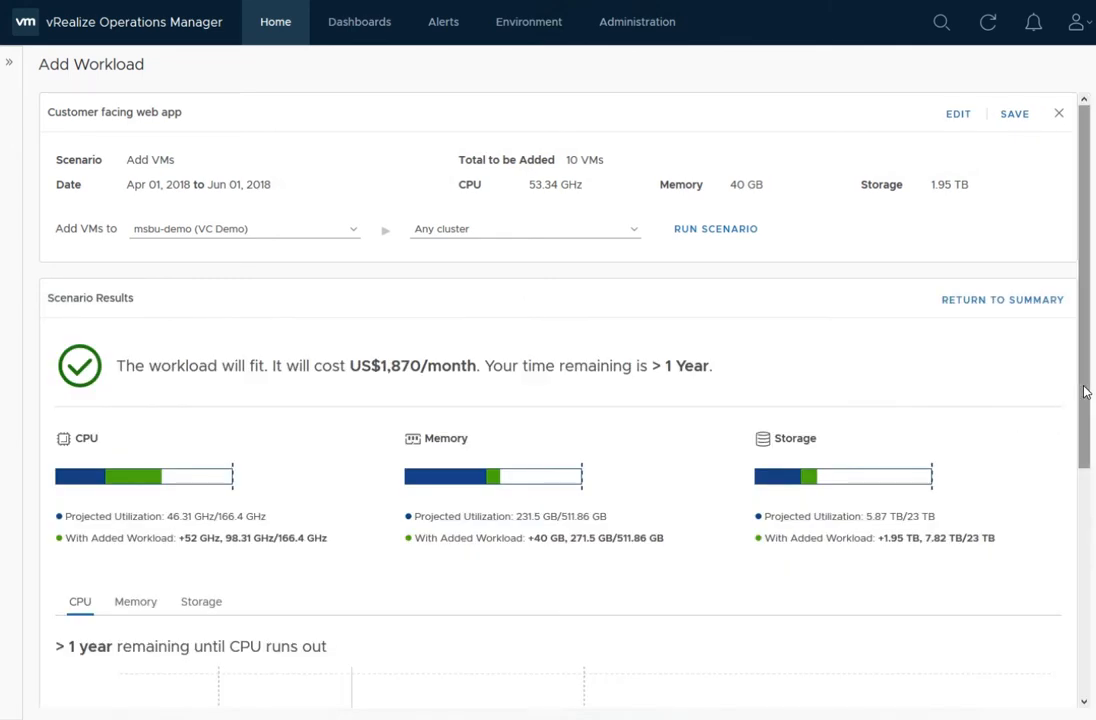
Review the scenario results and CPU utilization chart, then return to the summary.
scroll(down, 3)
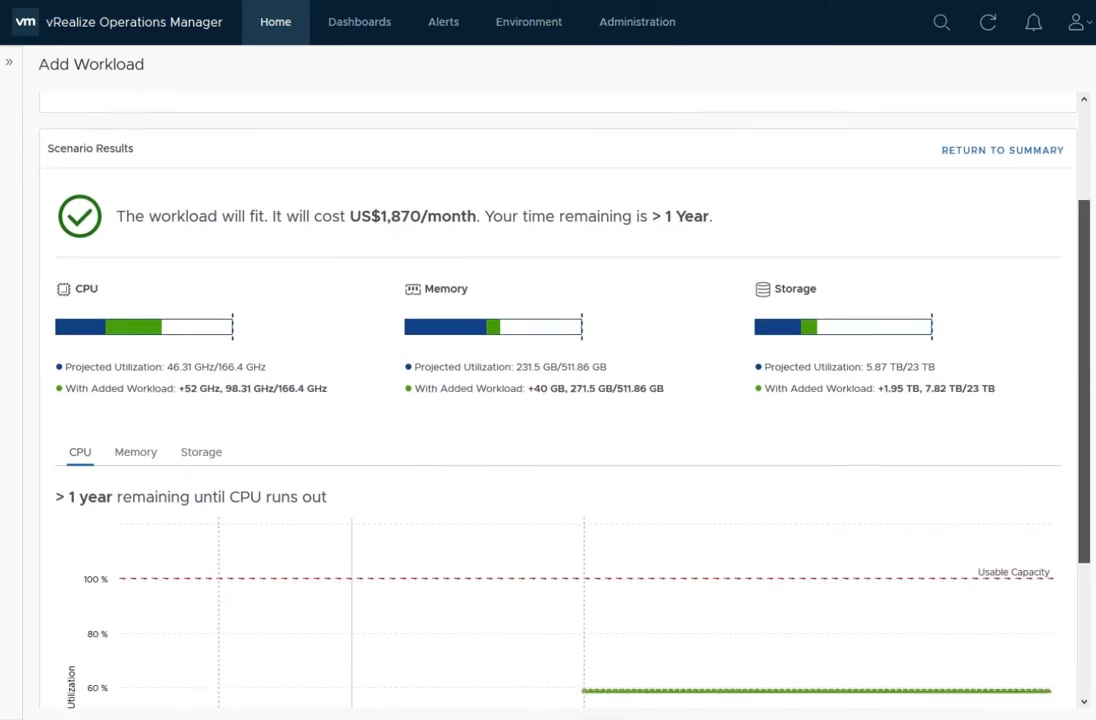
scroll(down, 3)
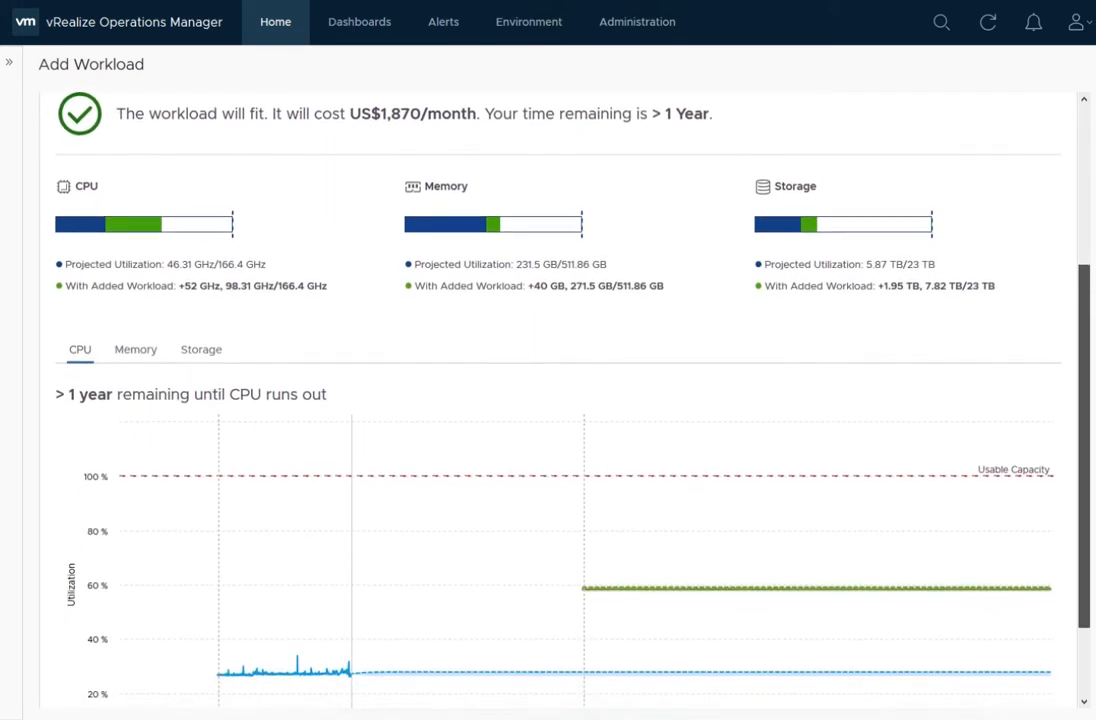
scroll(down, 3)
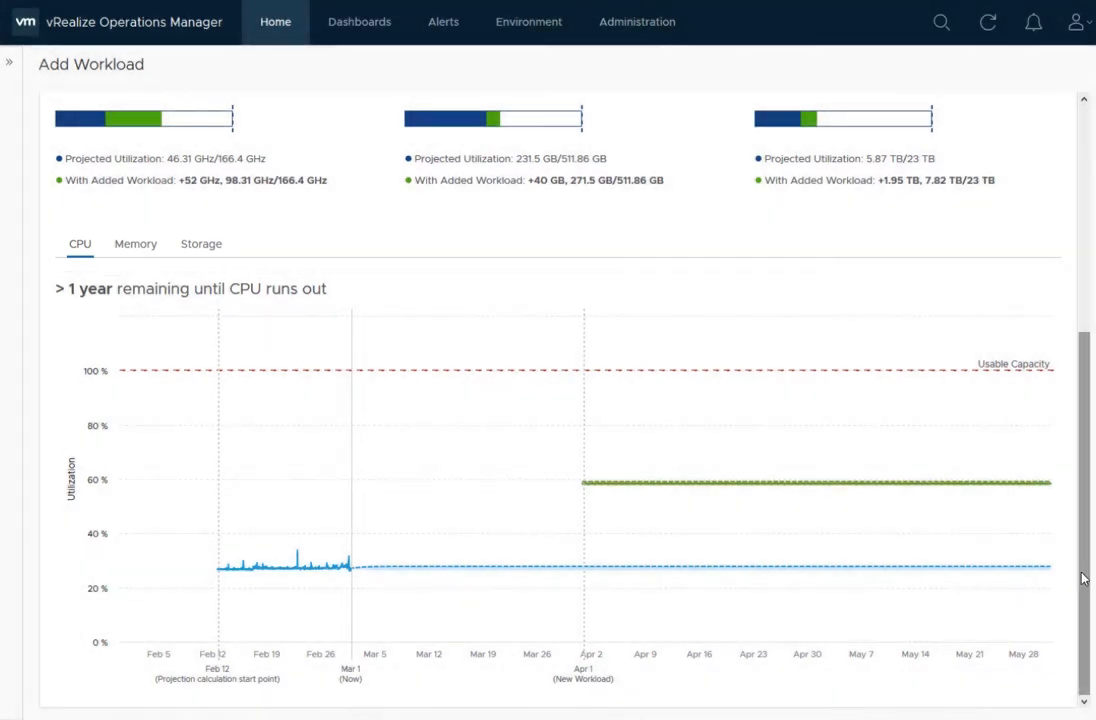
scroll(up, 3)
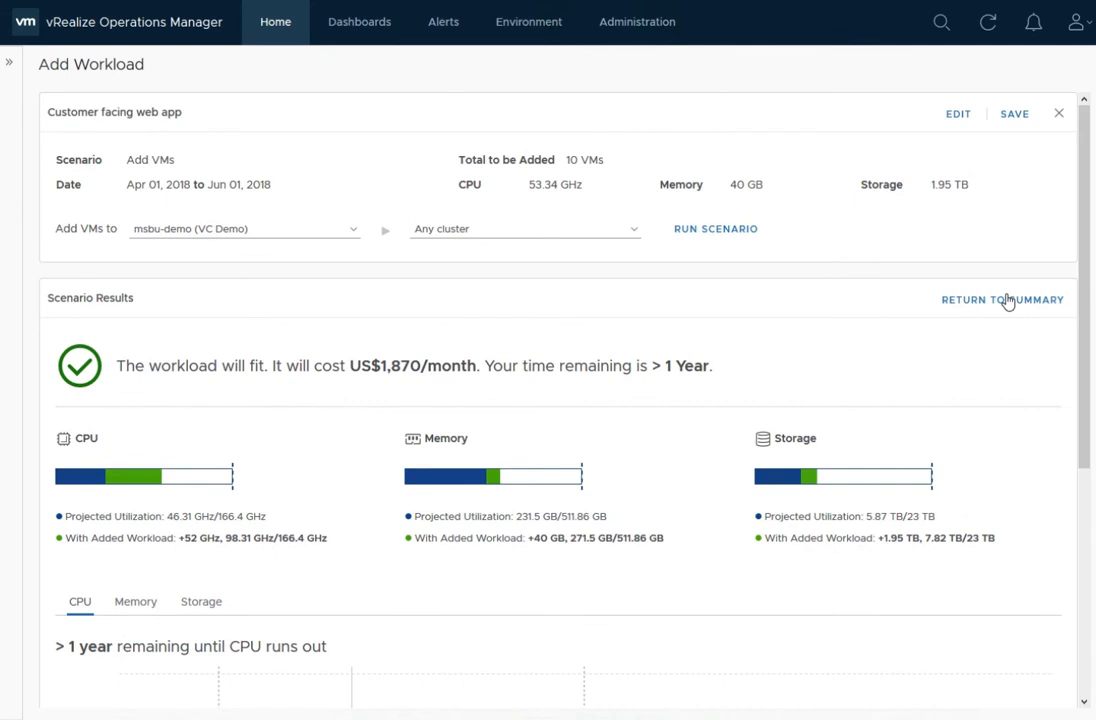
click(1002, 299)
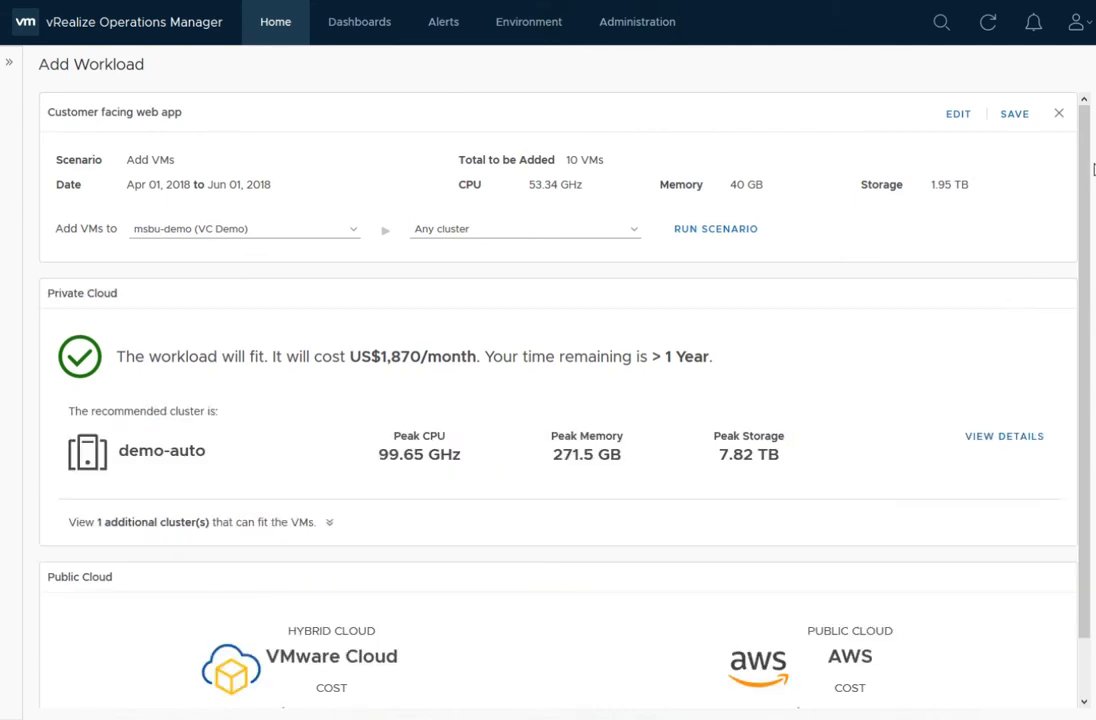
Scroll to the Public Cloud estimates and open the VMware Cloud on AWS assessment.
scroll(down, 3)
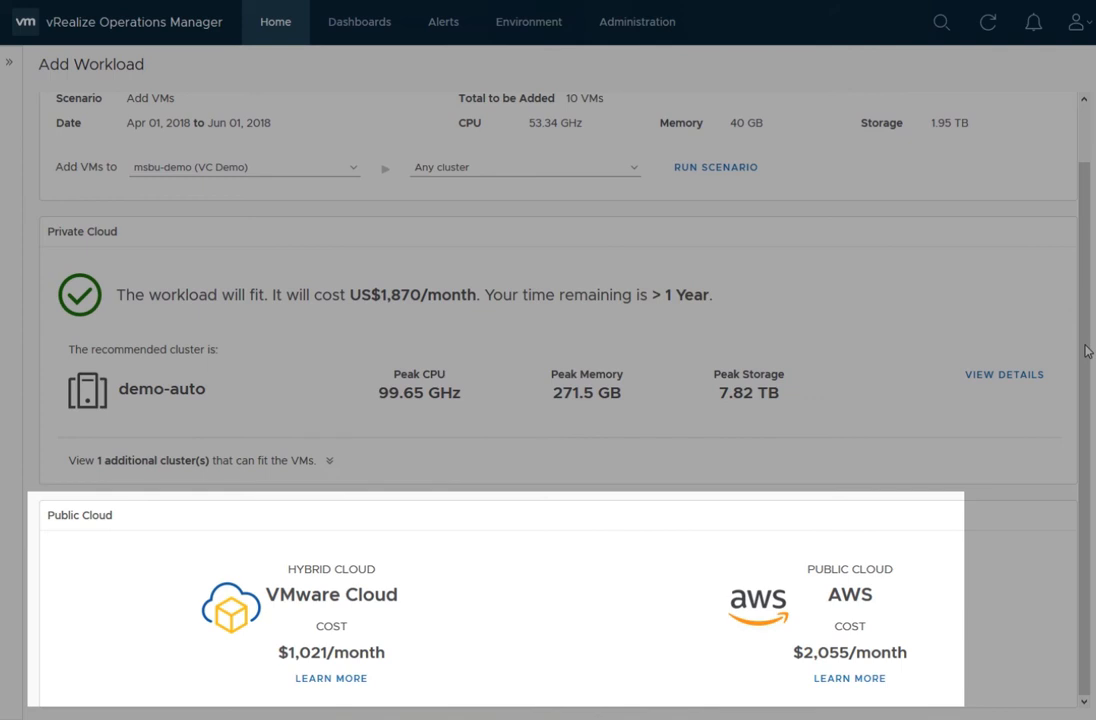
mouse_move(360, 596)
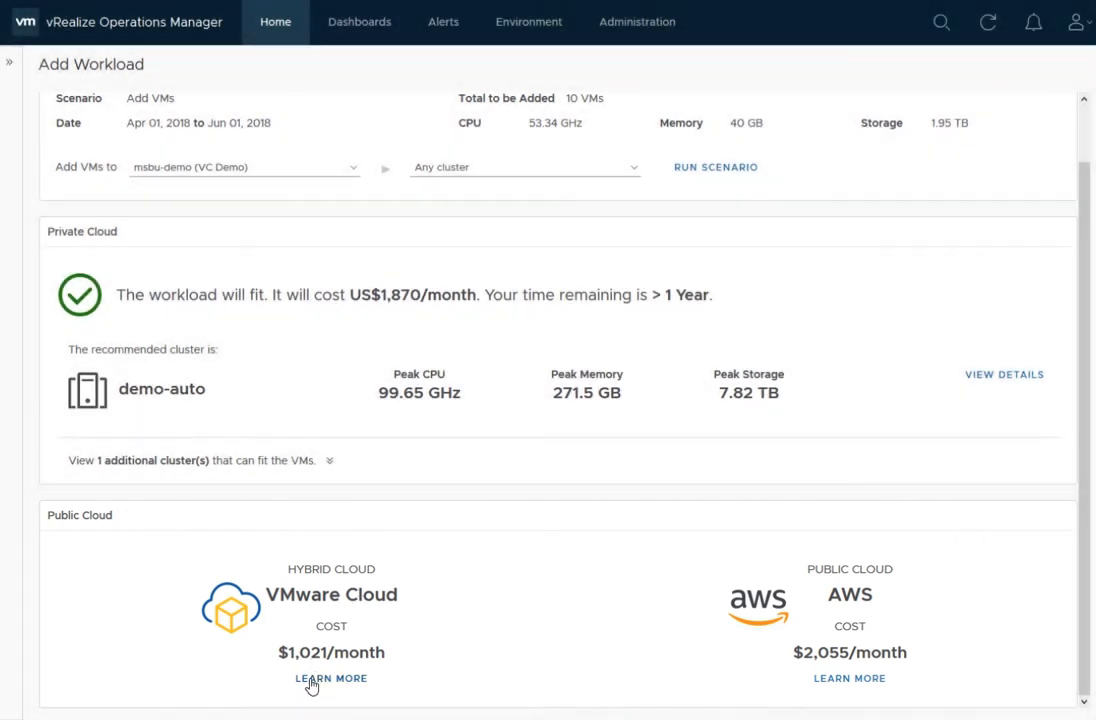
click(331, 678)
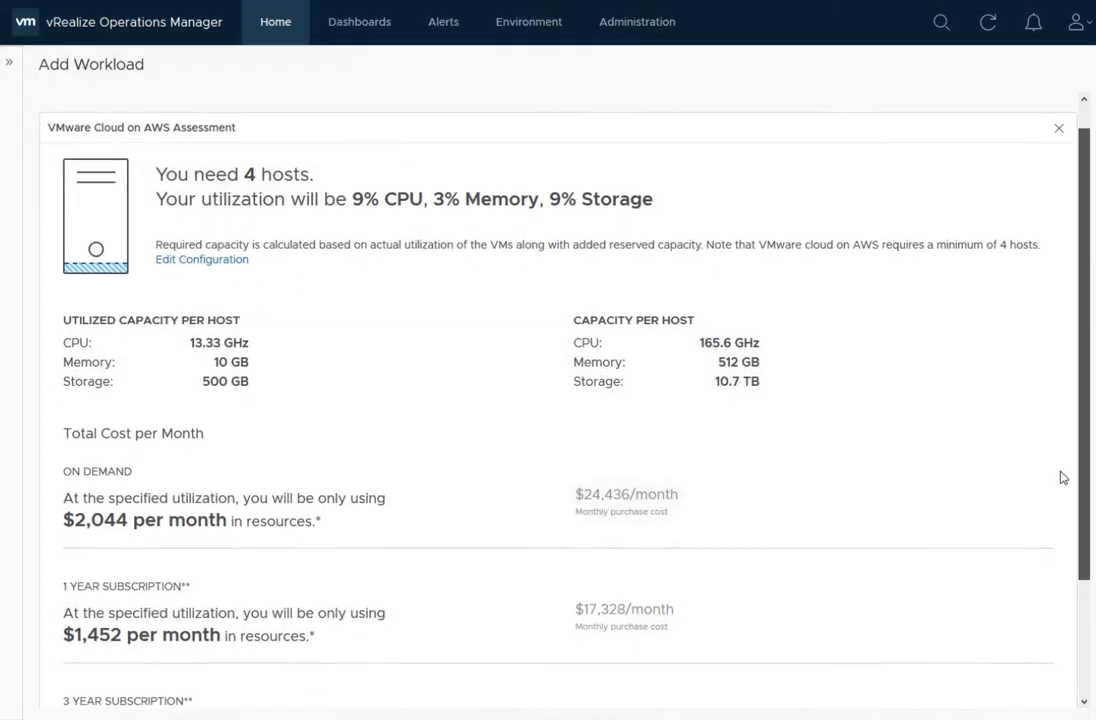
Scroll through the VMware Cloud on AWS host count and subscription costs.
scroll(down, 3)
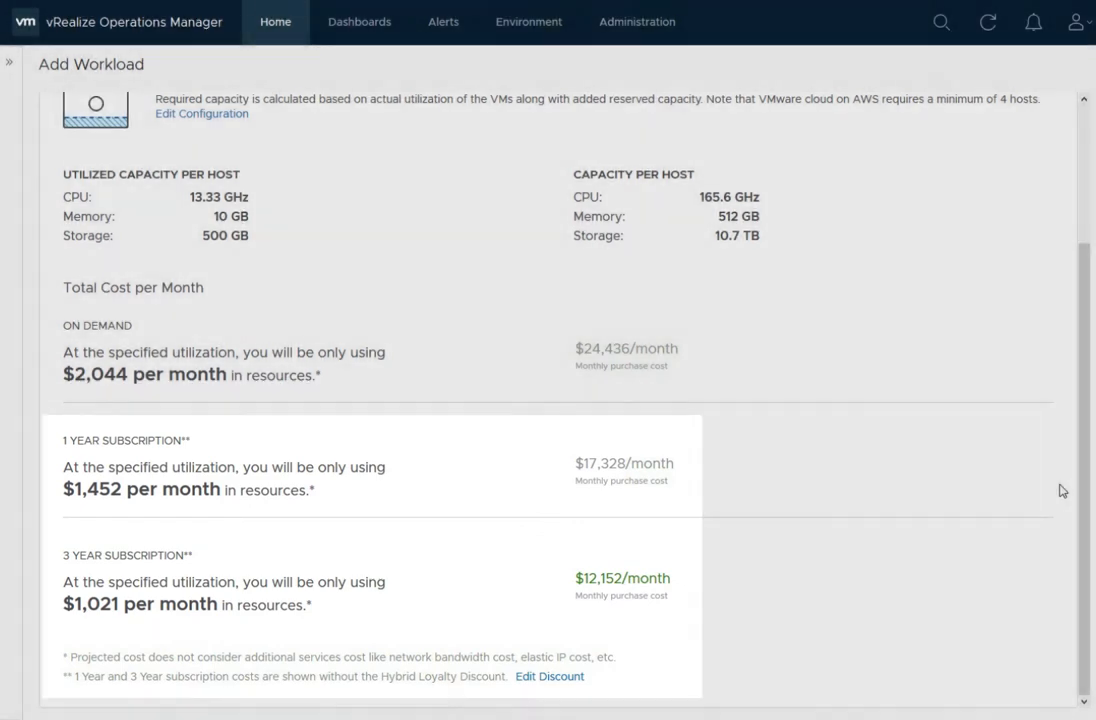
scroll(up, 3)
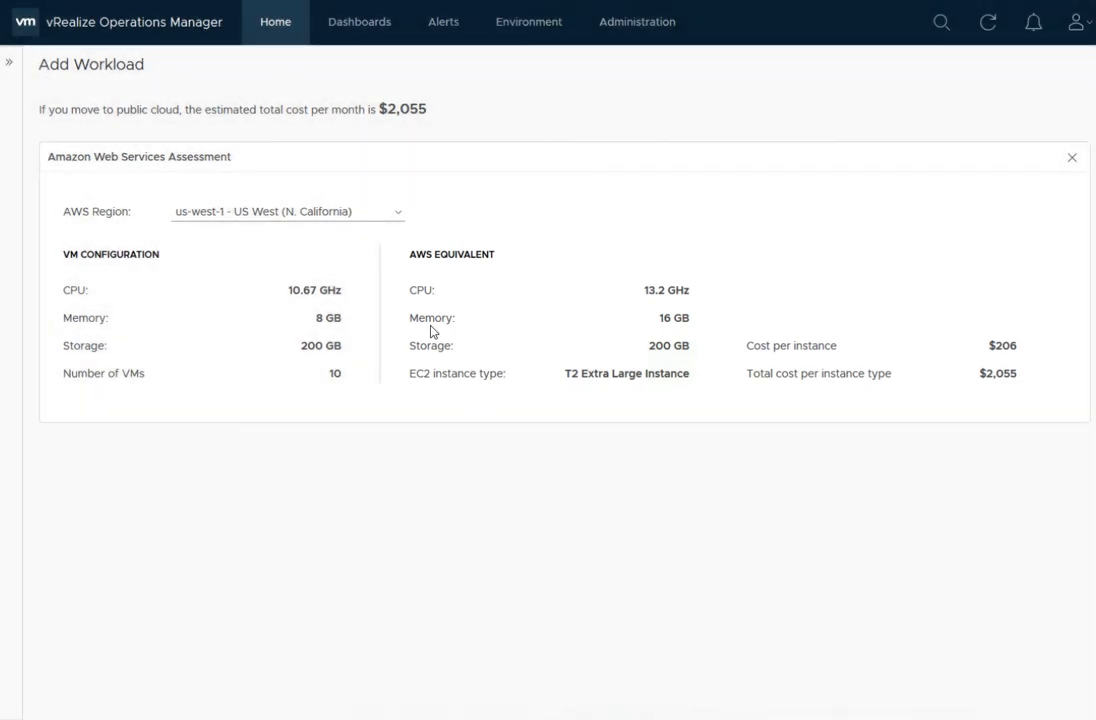
Switch the AWS assessment region to us-east-1 - US East (N. Virginia).
click(398, 211)
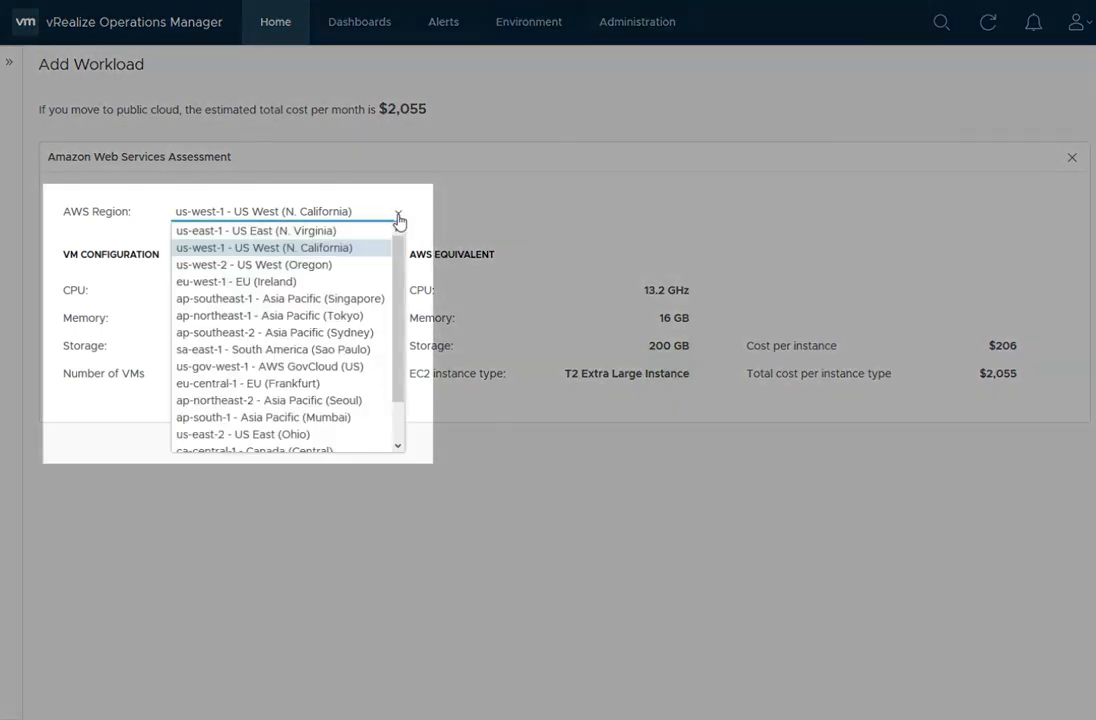
click(256, 230)
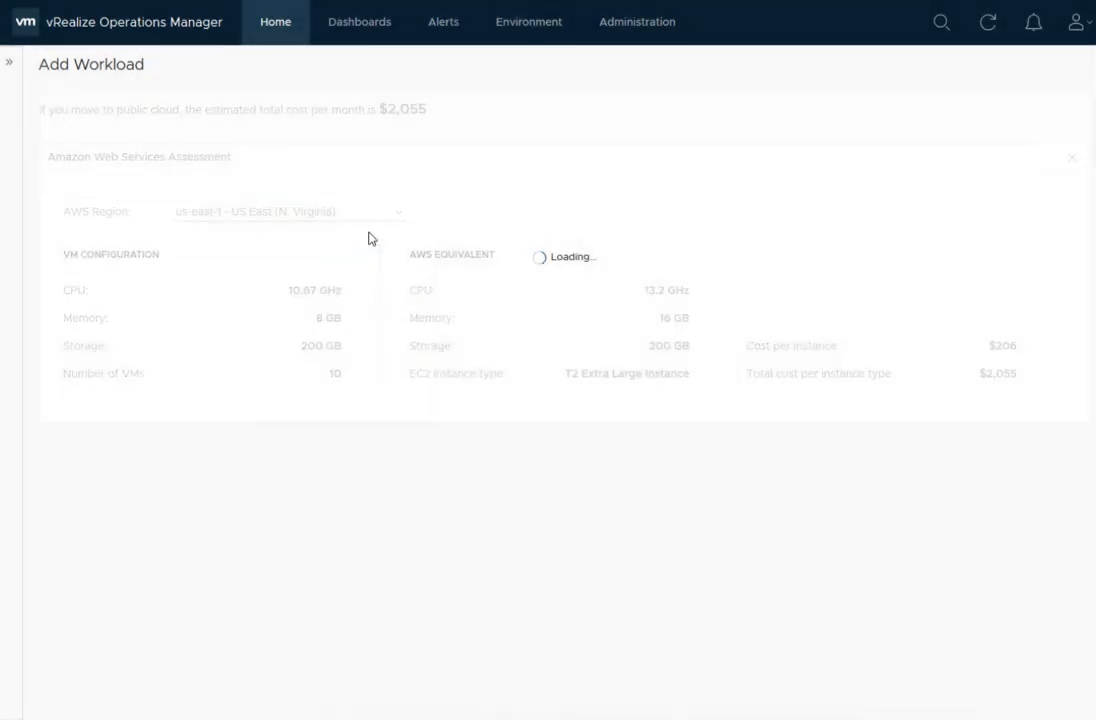